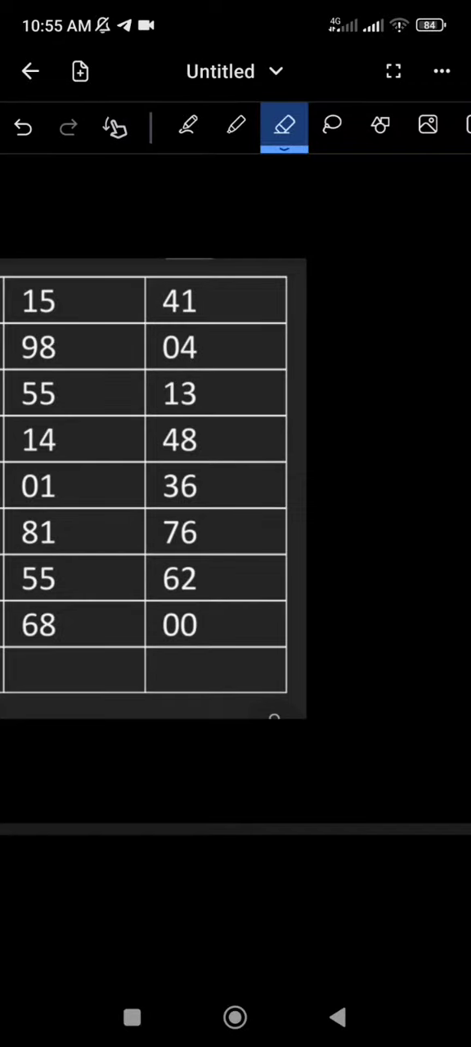
# With the green pen, handwrite 4+4=8 beside 41 and draw a curve linking 98 toward 04.
pyautogui.click(188, 124)
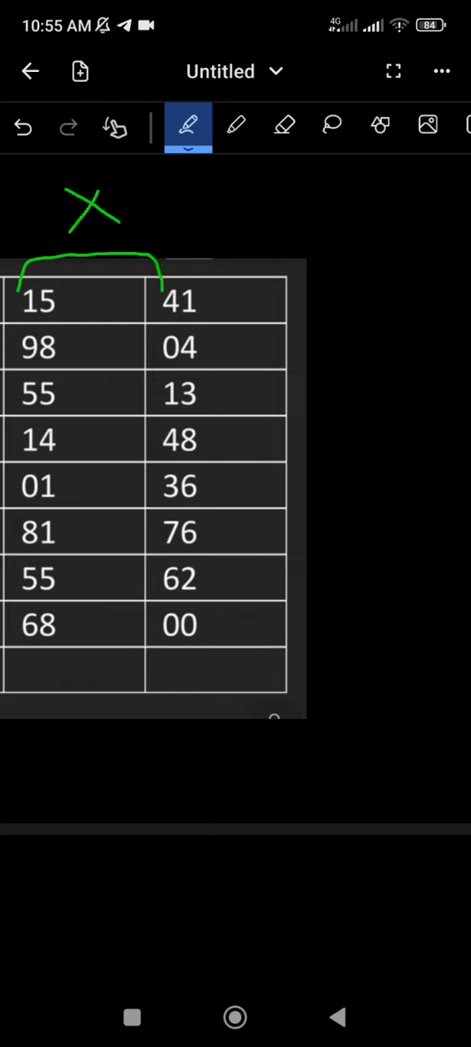
pyautogui.moveTo(219, 286); pyautogui.dragTo(226, 314)
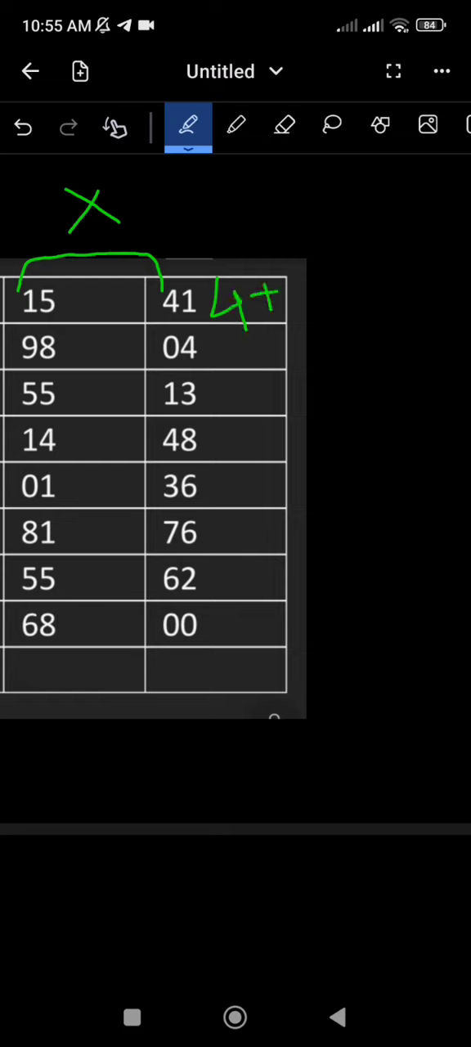
pyautogui.moveTo(303, 282); pyautogui.dragTo(356, 303)
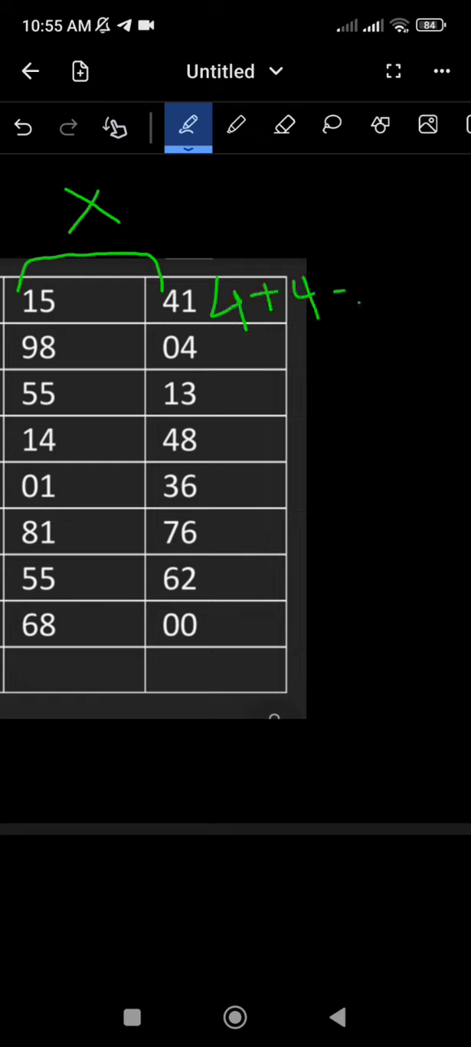
pyautogui.moveTo(327, 298); pyautogui.dragTo(389, 307)
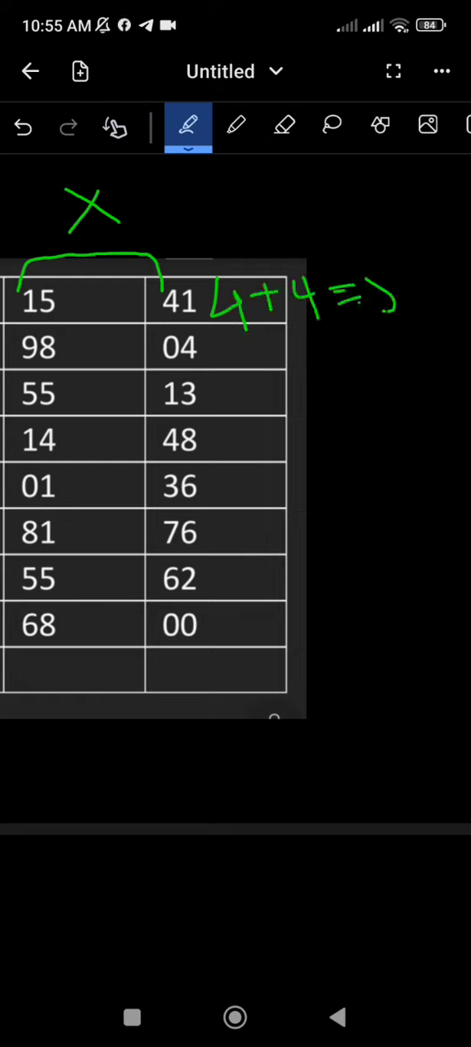
pyautogui.moveTo(373, 278); pyautogui.dragTo(389, 311)
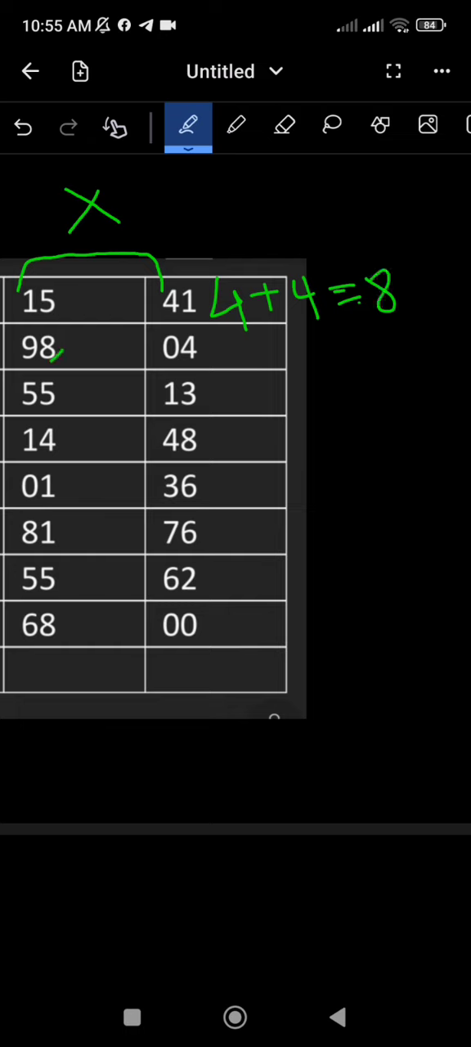
pyautogui.moveTo(19, 336); pyautogui.dragTo(143, 360)
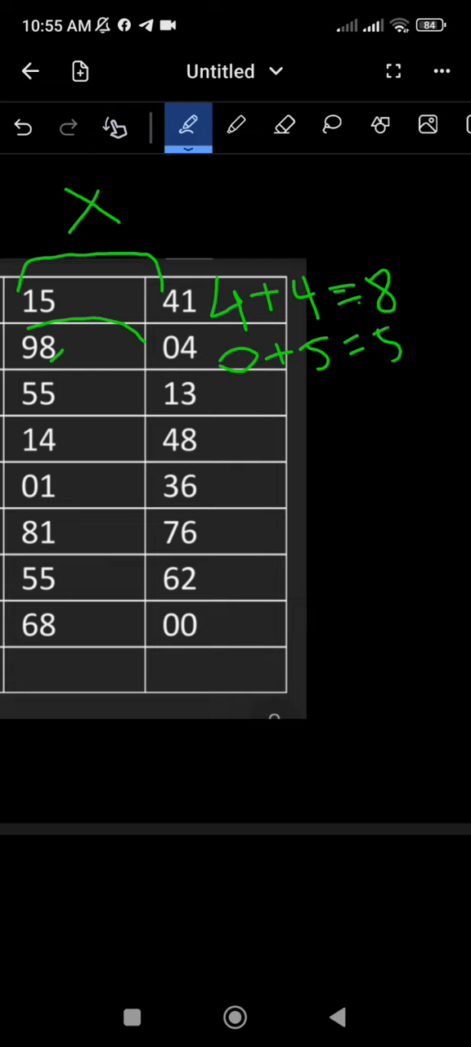
# Curve 55 to 13 with 5+6=1 beside it, then link 14 to 48 and write 4+7=1.
pyautogui.moveTo(51, 409); pyautogui.dragTo(72, 390)
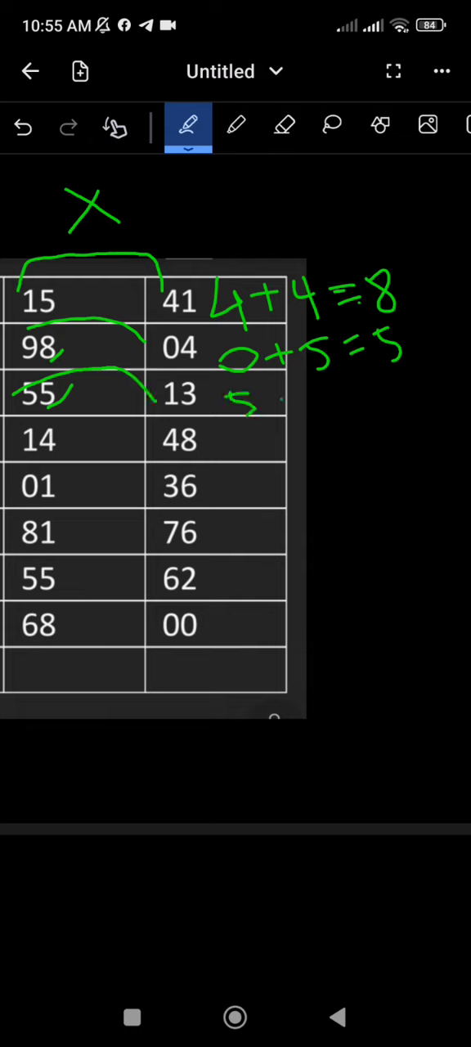
pyautogui.moveTo(274, 384); pyautogui.dragTo(274, 412)
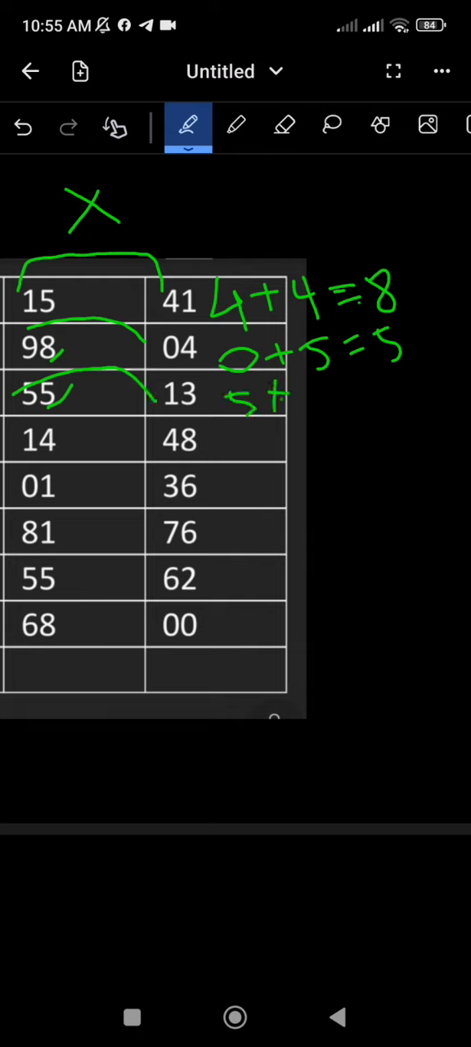
pyautogui.moveTo(295, 401); pyautogui.dragTo(347, 400)
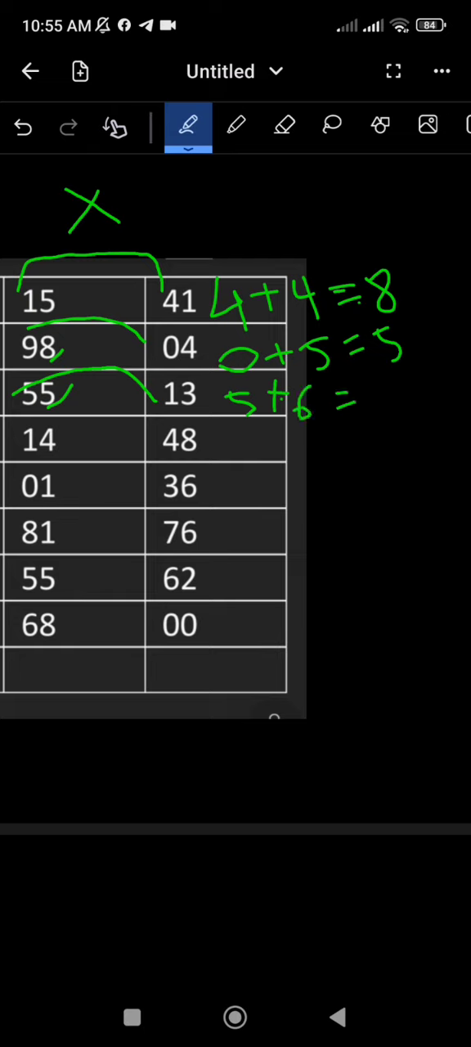
pyautogui.moveTo(376, 384); pyautogui.dragTo(376, 417)
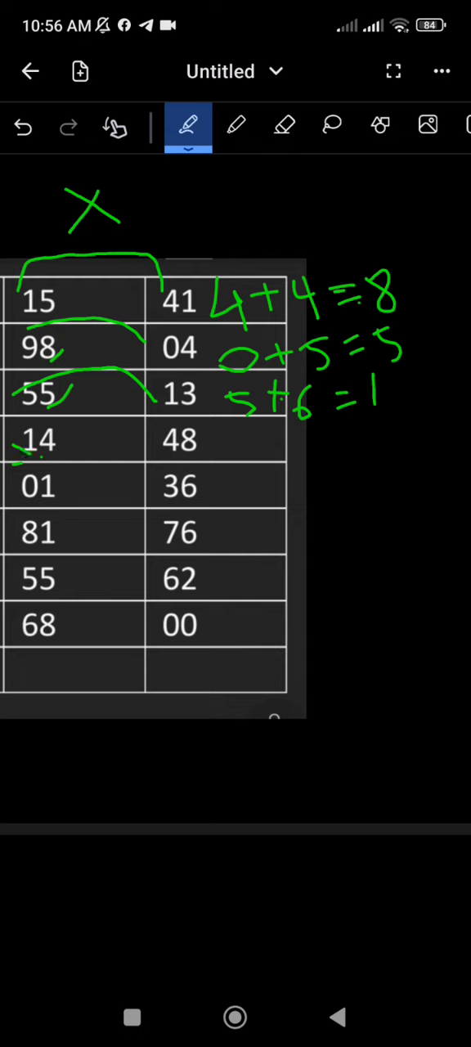
pyautogui.moveTo(19, 441); pyautogui.dragTo(150, 438)
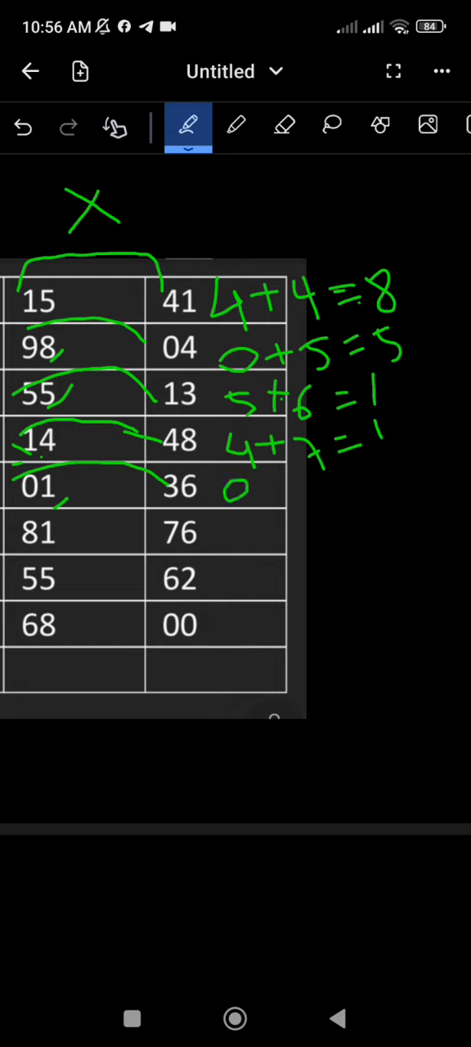
# Complete the handwritten sum 0+8=8 beside 36 and return to the pen tool.
pyautogui.moveTo(245, 491); pyautogui.dragTo(286, 490)
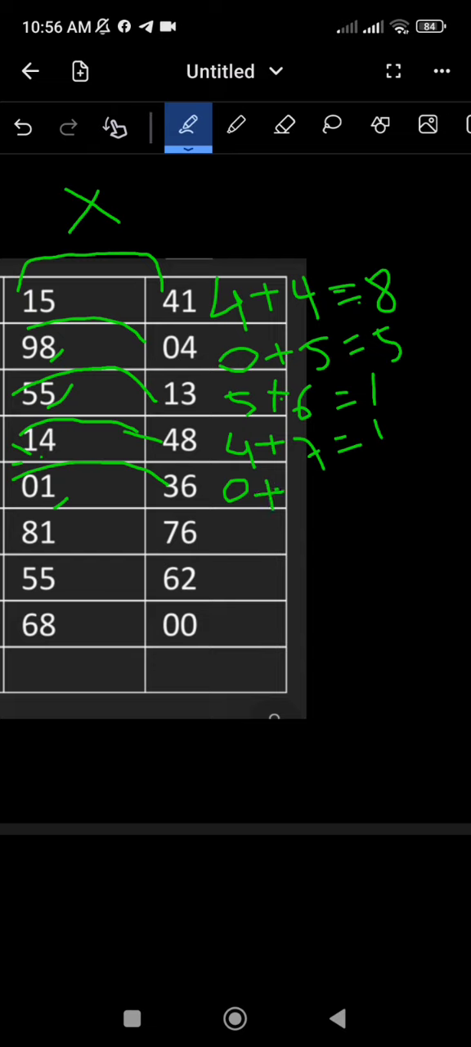
pyautogui.moveTo(308, 474); pyautogui.dragTo(309, 510)
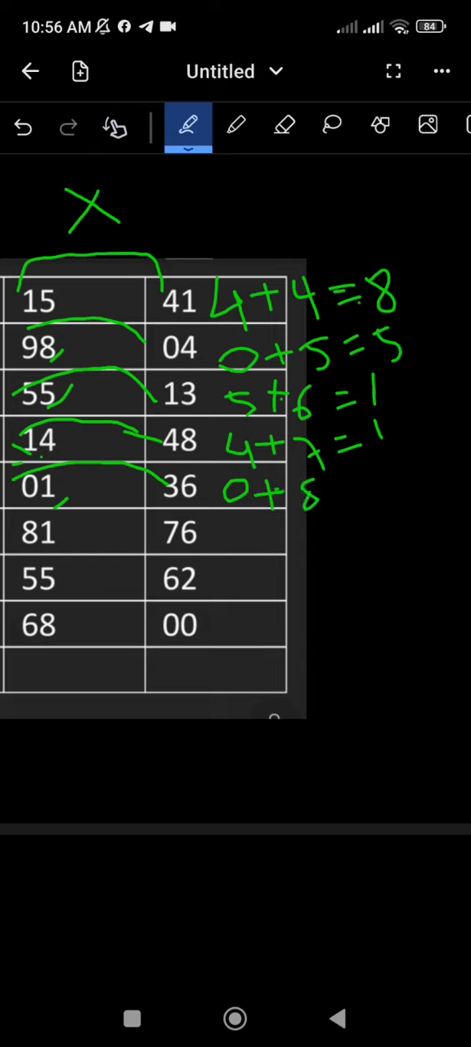
pyautogui.moveTo(335, 489); pyautogui.dragTo(360, 498)
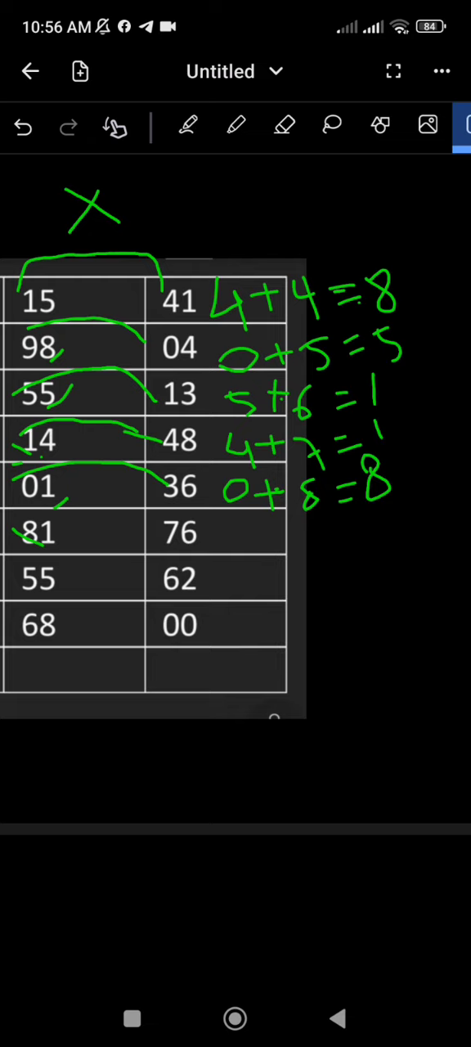
pyautogui.click(188, 126)
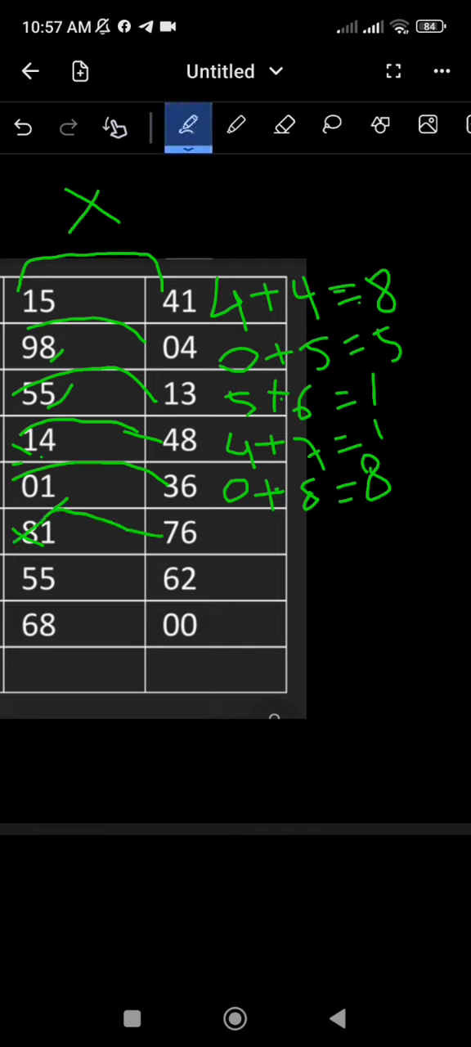
# Handwrite the sum 6+9=5 beside 76.
pyautogui.moveTo(229, 540); pyautogui.dragTo(278, 536)
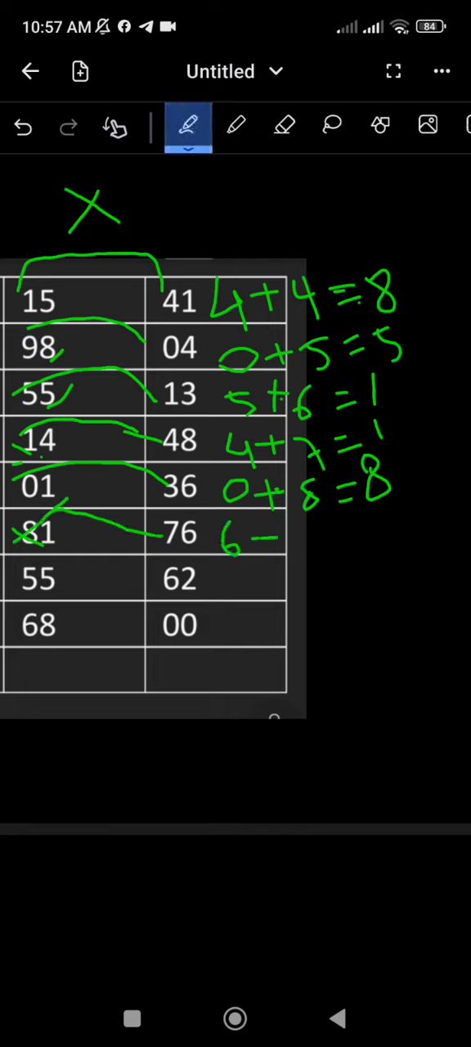
pyautogui.moveTo(262, 540); pyautogui.dragTo(310, 564)
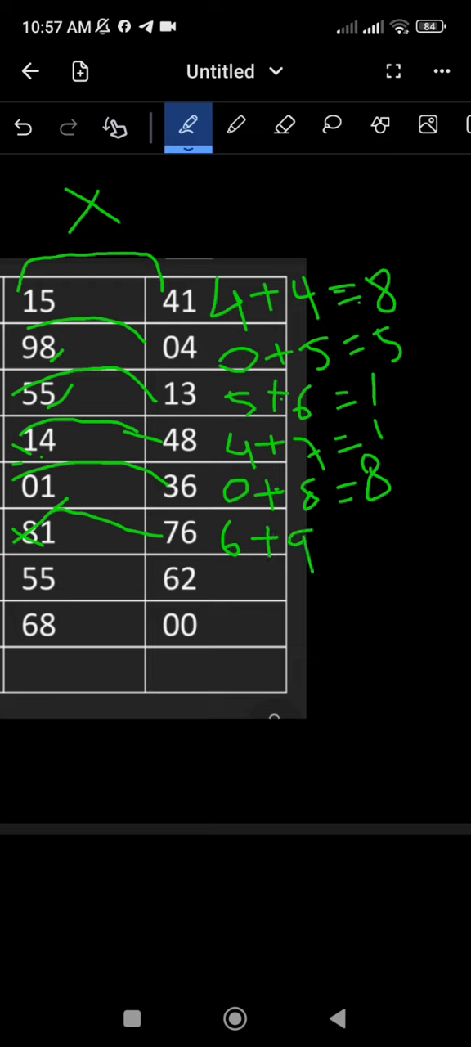
pyautogui.moveTo(319, 543); pyautogui.dragTo(379, 527)
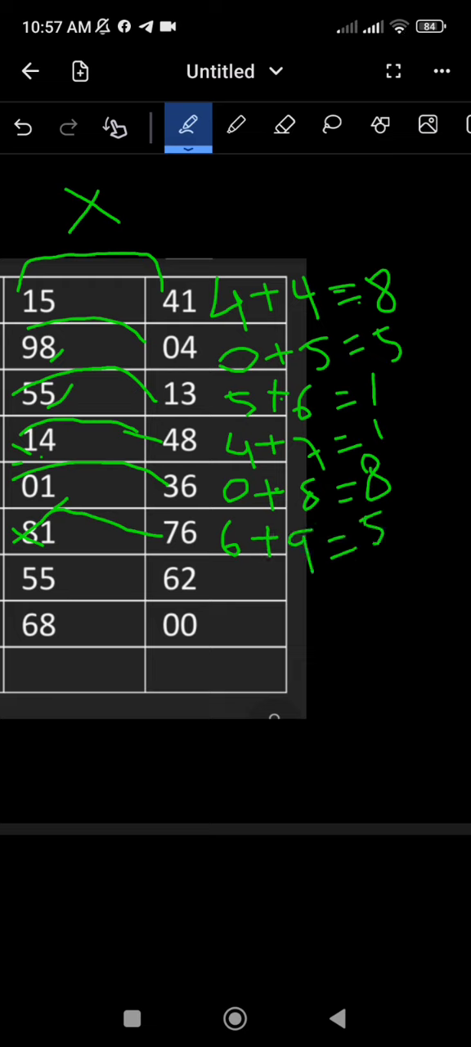
# Link 55 to 62 with a curve, write its equation, and link 68 to 00.
pyautogui.moveTo(36, 592); pyautogui.dragTo(82, 585)
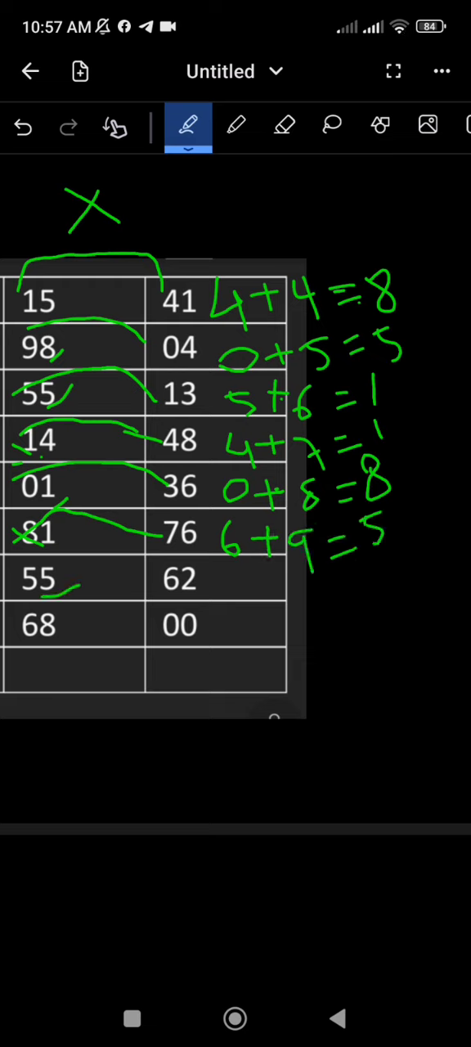
pyautogui.moveTo(25, 589); pyautogui.dragTo(164, 572)
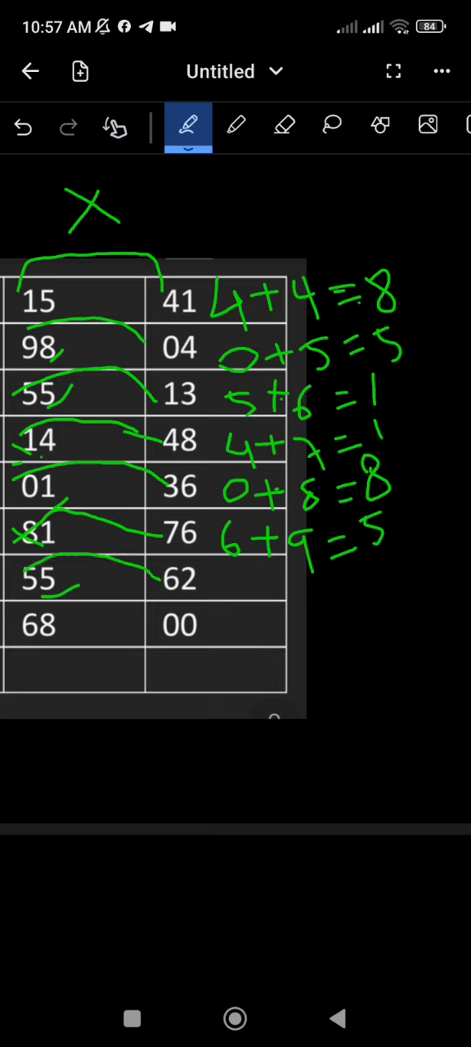
pyautogui.moveTo(233, 597); pyautogui.dragTo(242, 580)
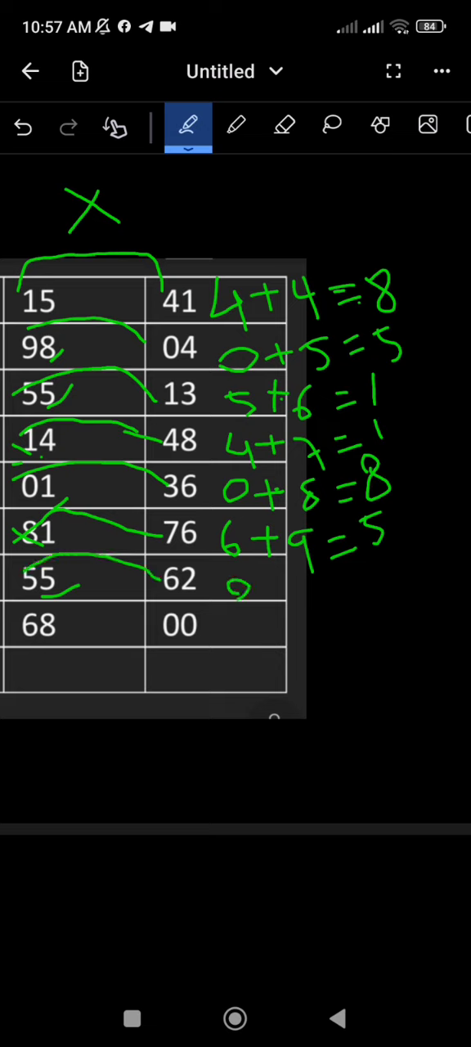
pyautogui.moveTo(245, 581); pyautogui.dragTo(278, 589)
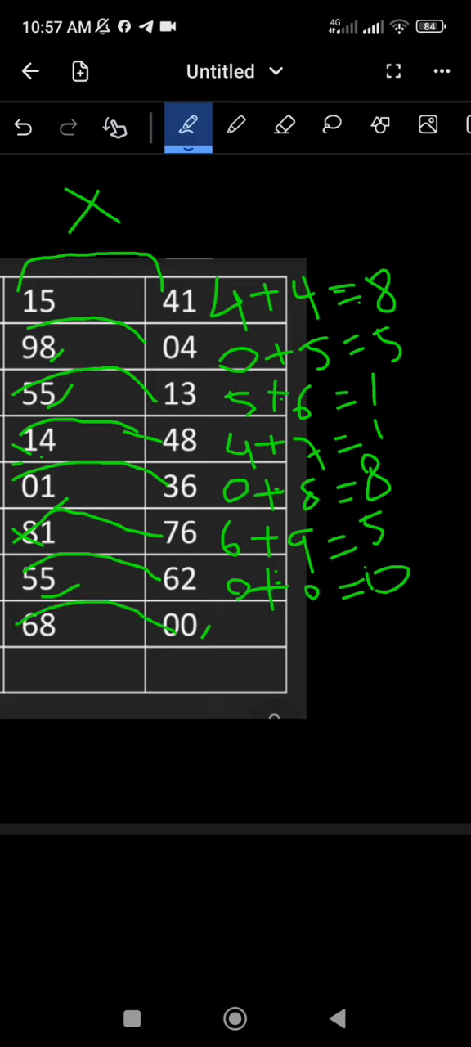
# Handwrite 0+1=1 beside 00 and draw a stroke below 68 in the empty row.
pyautogui.moveTo(220, 634); pyautogui.dragTo(265, 630)
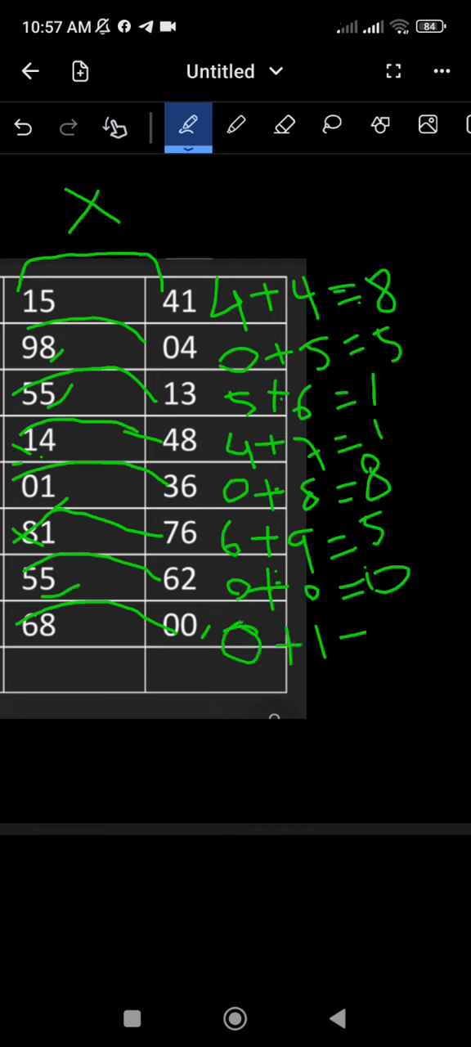
pyautogui.moveTo(359, 646); pyautogui.dragTo(379, 629)
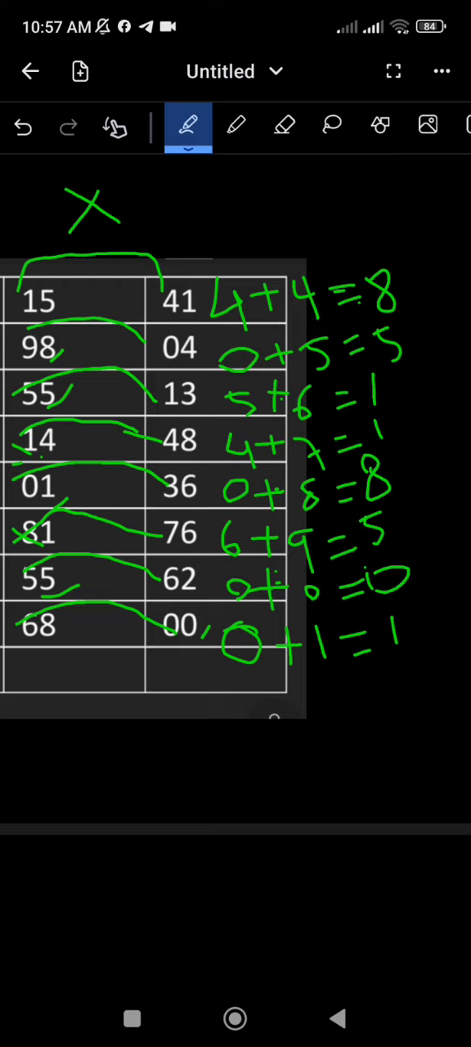
pyautogui.moveTo(66, 663); pyautogui.dragTo(95, 722)
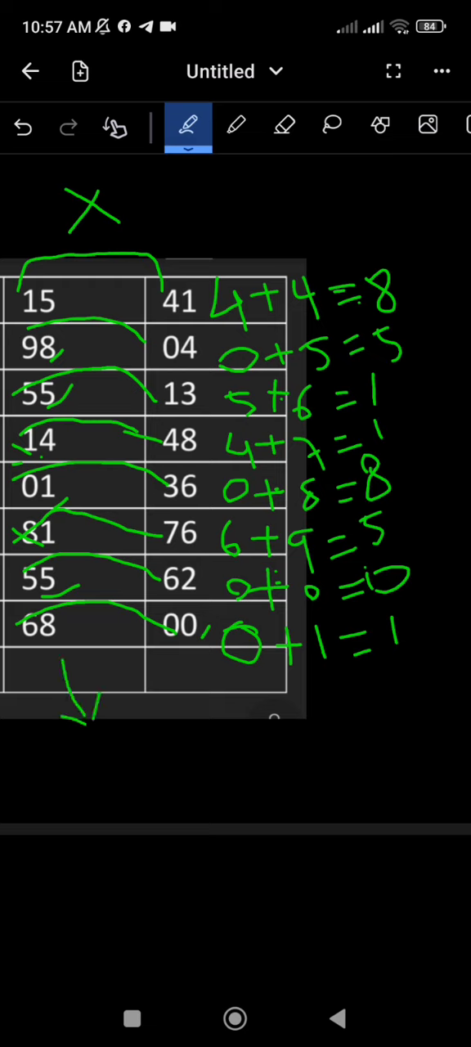